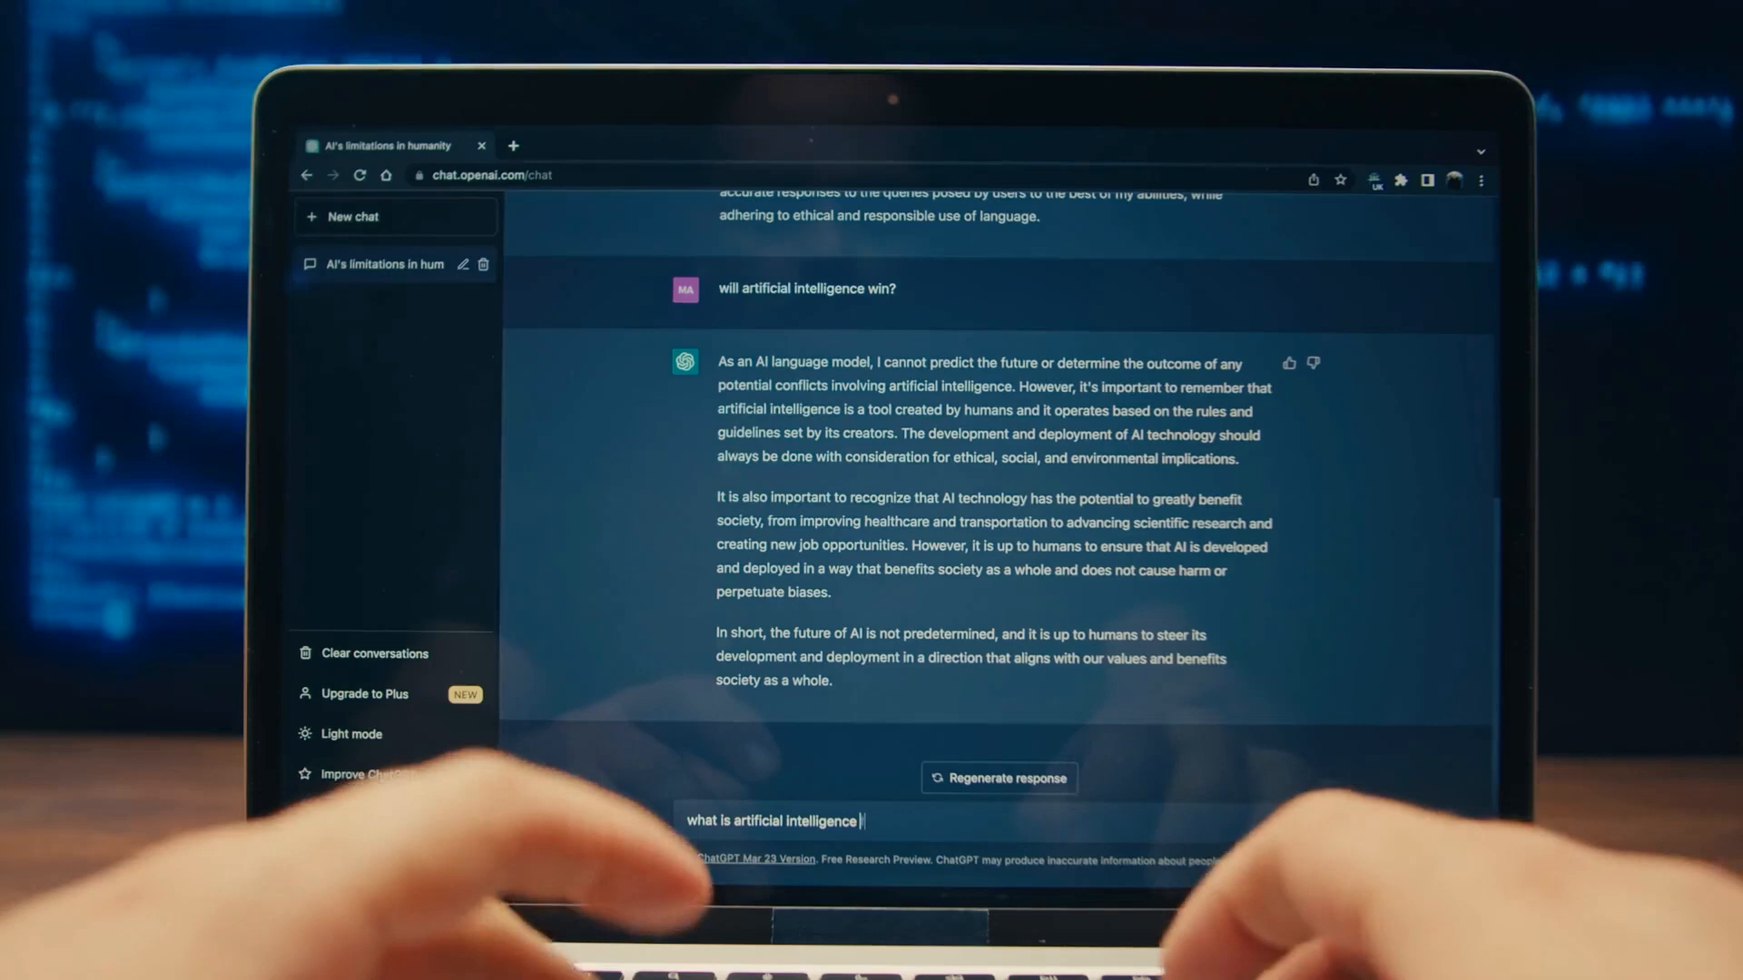
Send the question 'what is artificial intelligence for?' to ChatGPT so its reply starts generating.
key("Return")
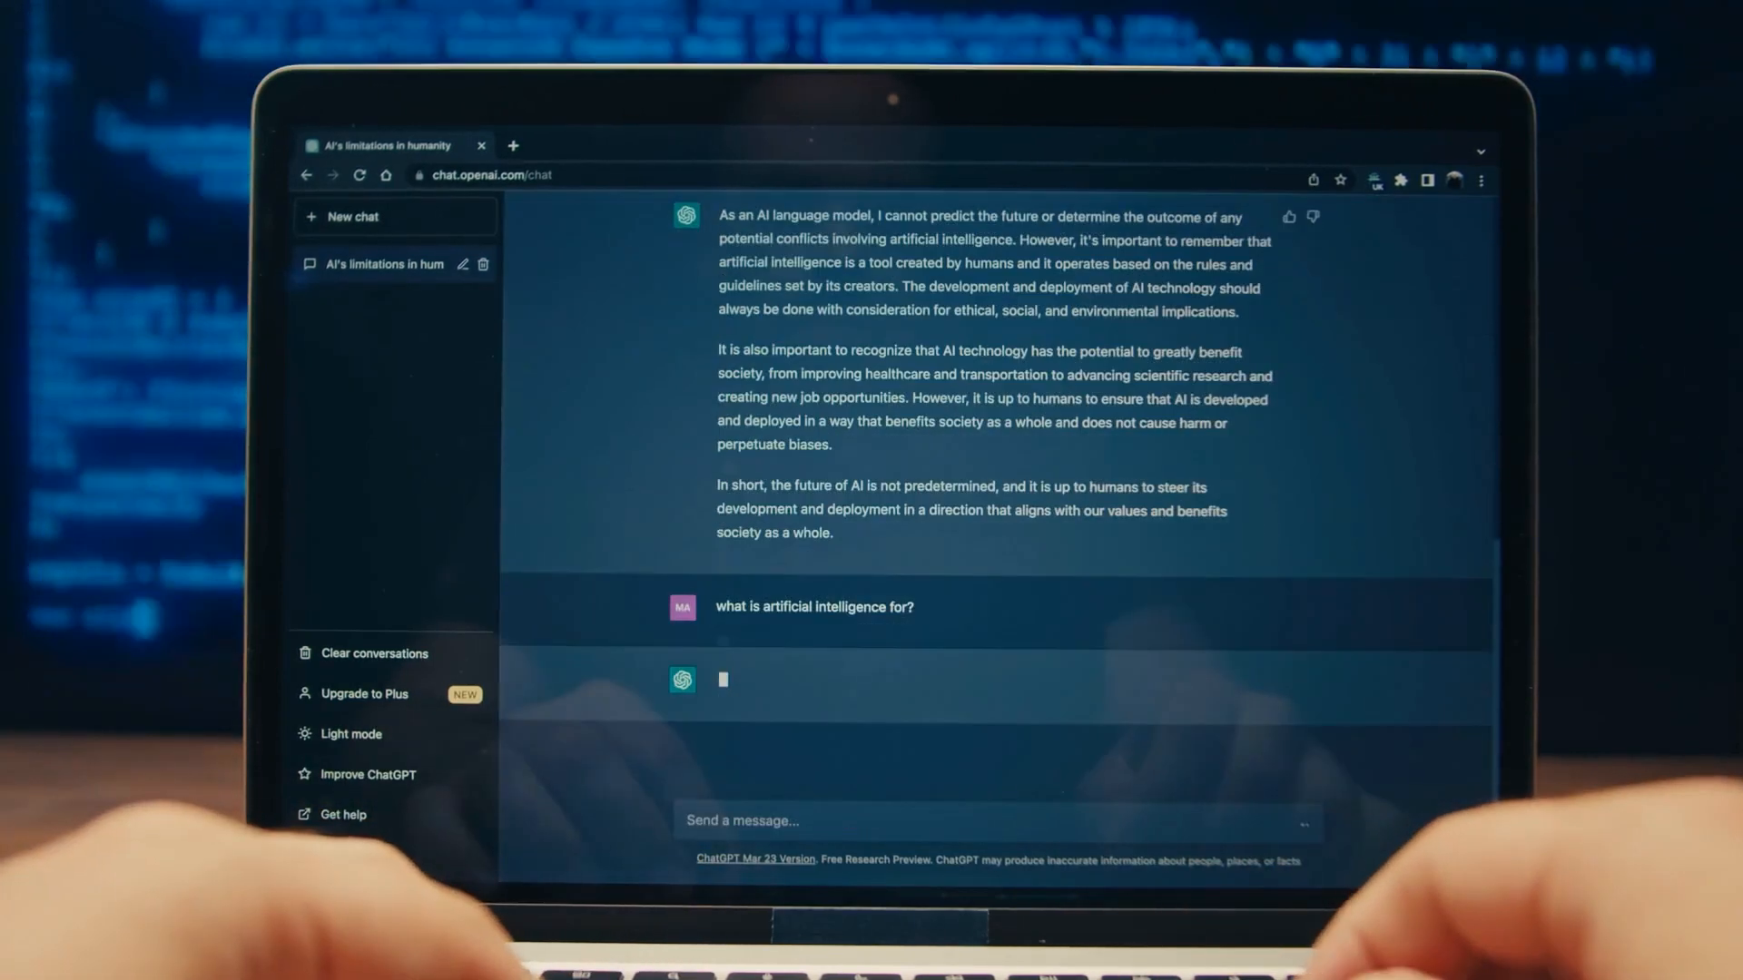